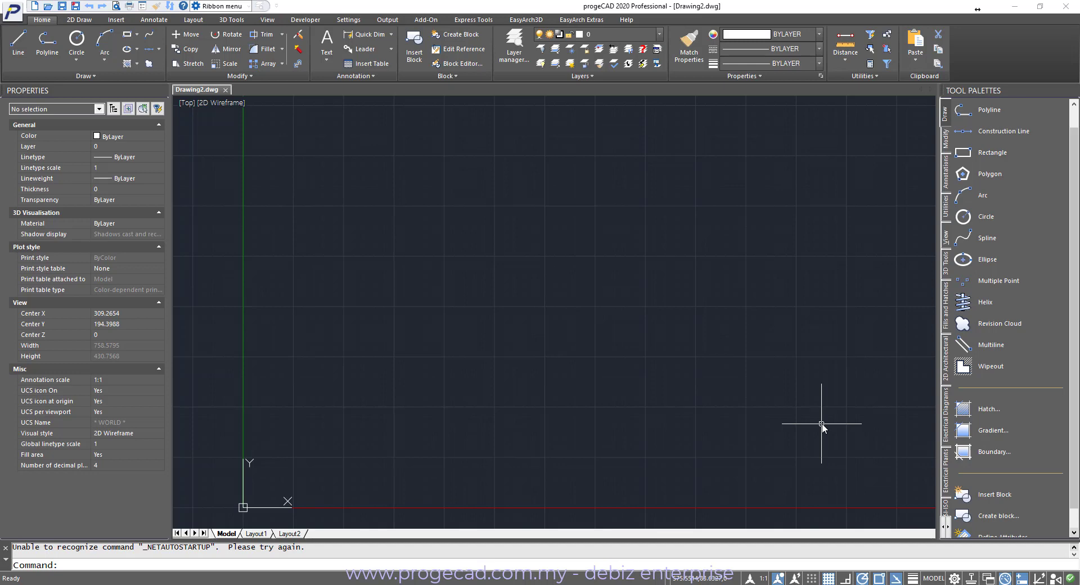
Reveal the traced yellow Road lines on their own within the map frame outline
{"action": "left_click", "coordinate": [114, 19]}
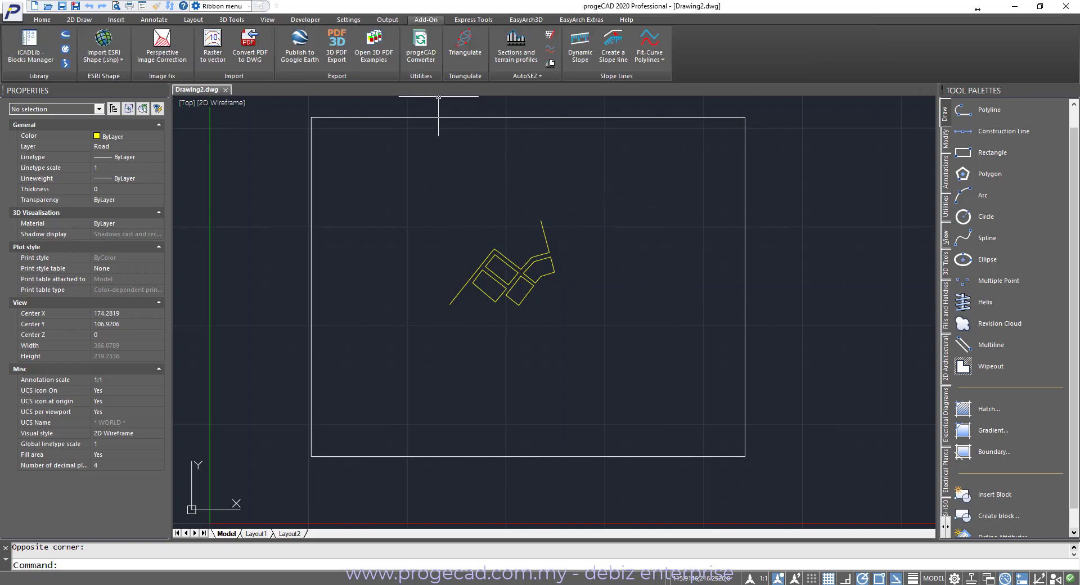
{"action": "mouse_move", "coordinate": [47, 6]}
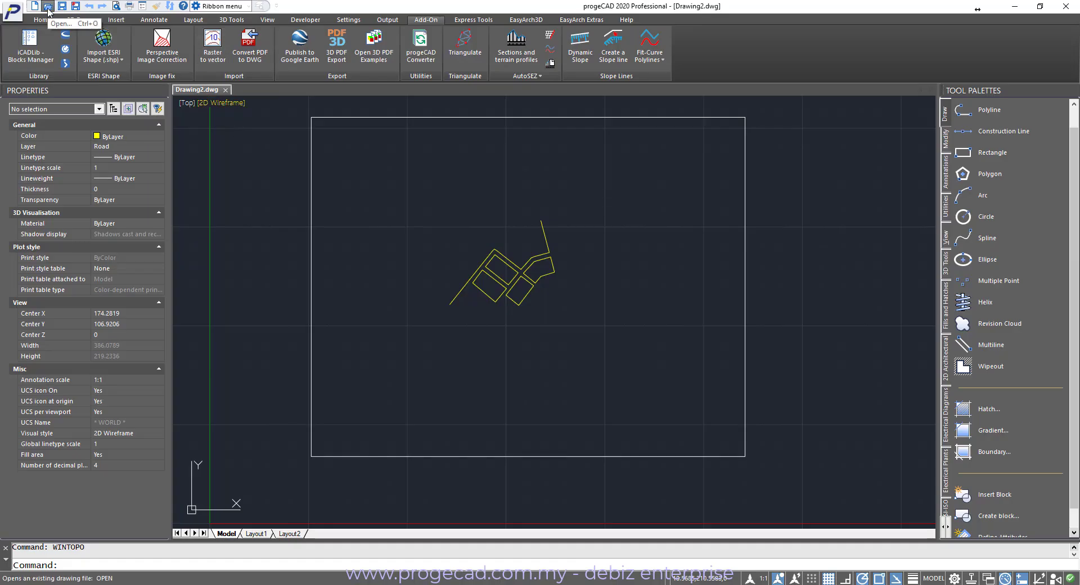